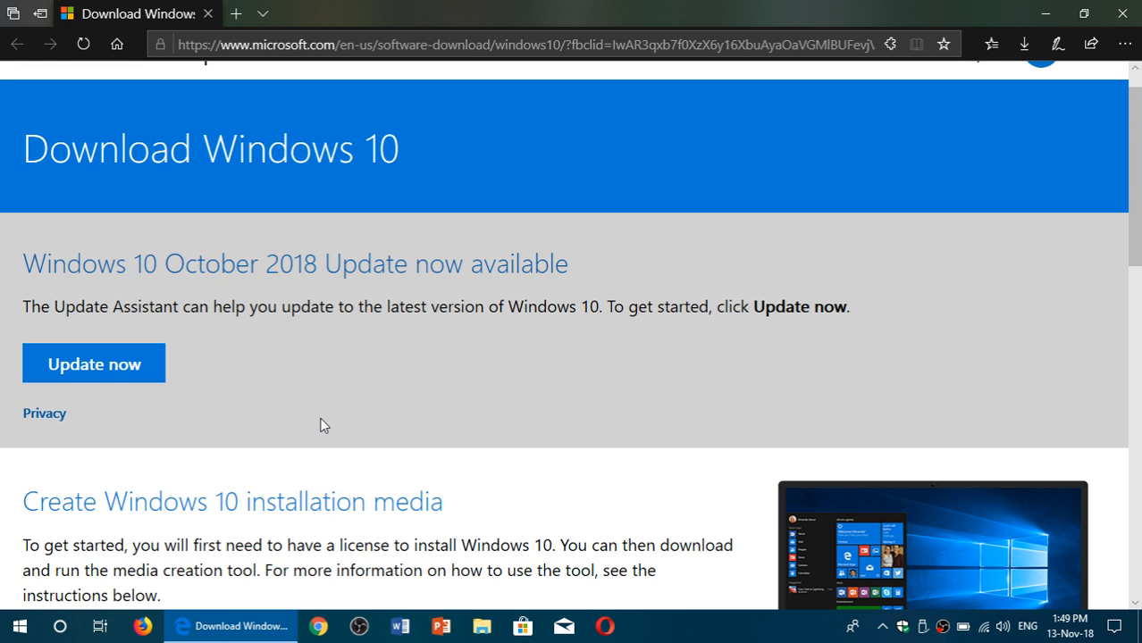
{"action": "scroll", "scroll_direction": "down", "scroll_amount": 3}
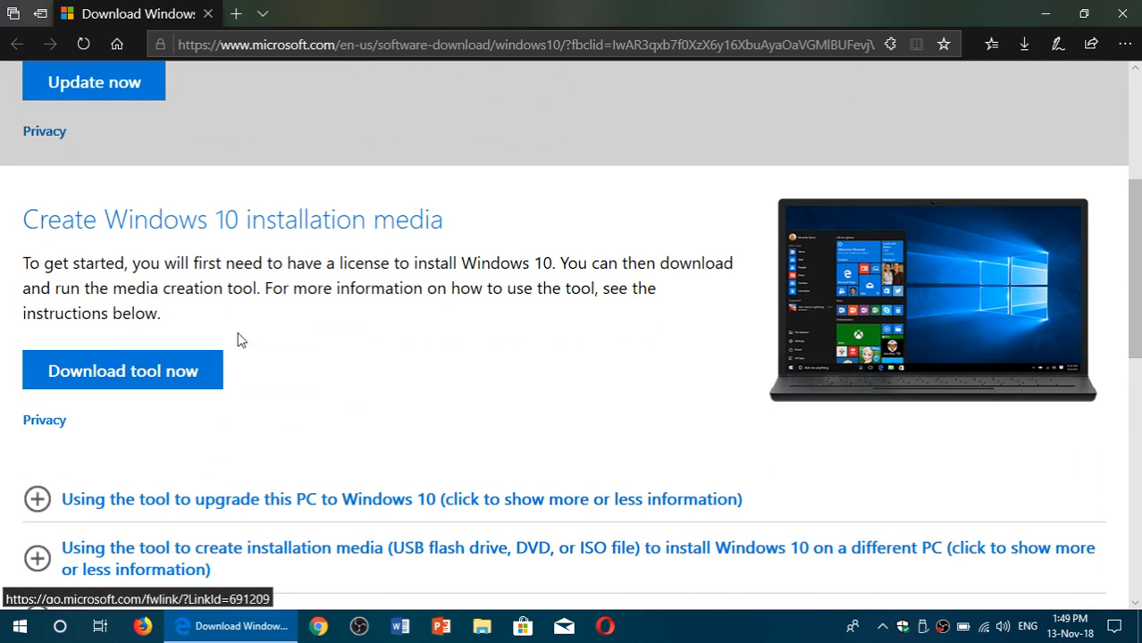
{"action": "mouse_move", "coordinate": [357, 415]}
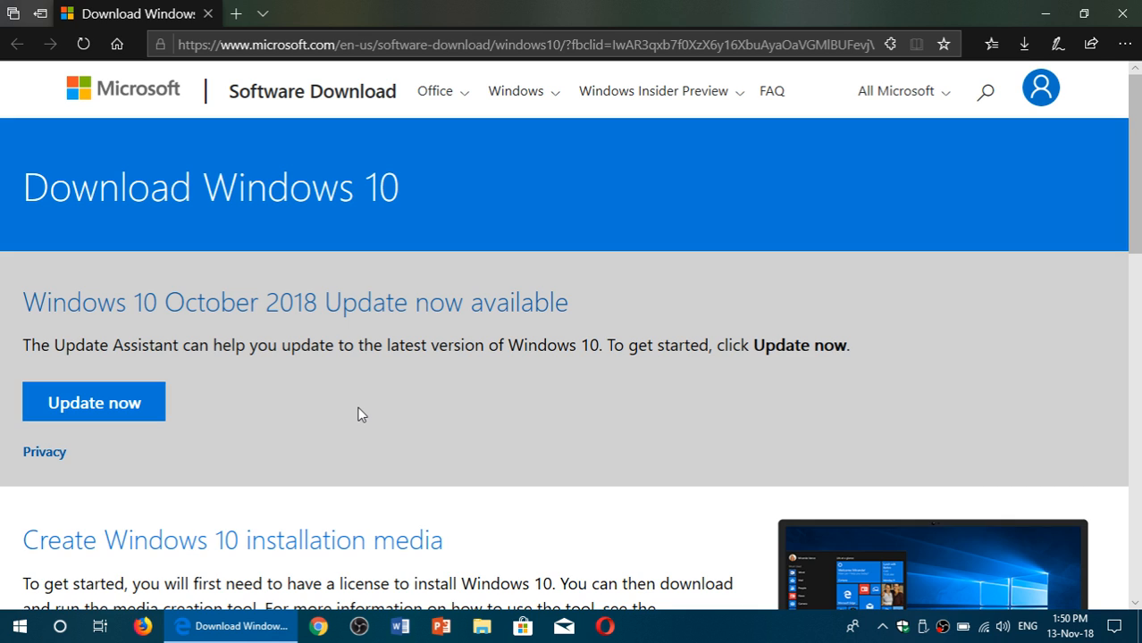
{"action": "mouse_move", "coordinate": [321, 439]}
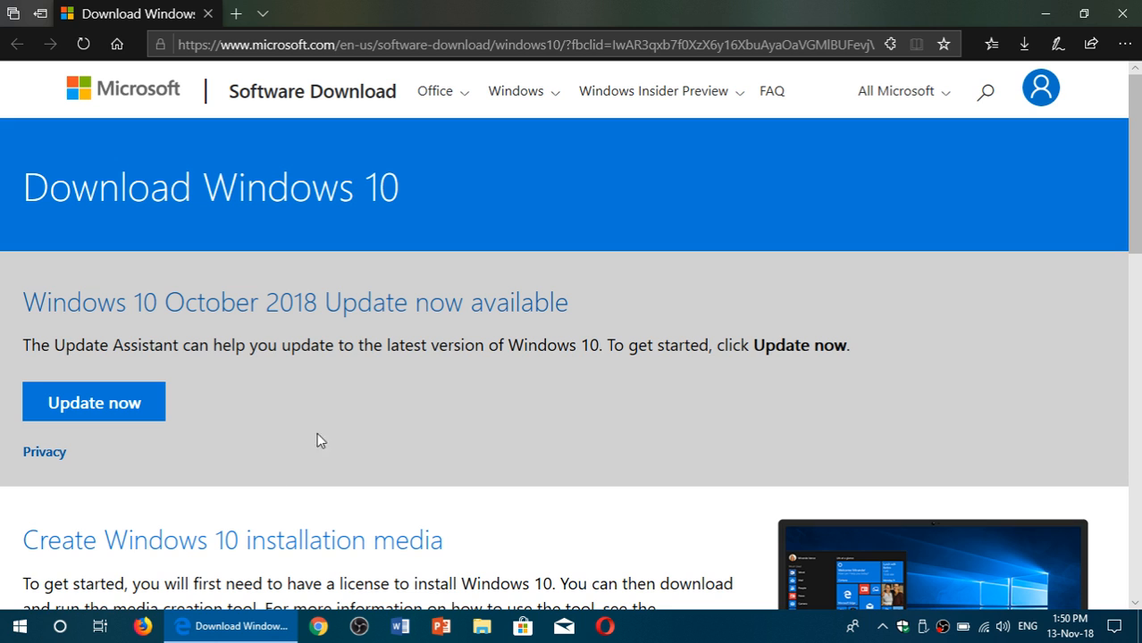
{"action": "left_click", "coordinate": [62, 625]}
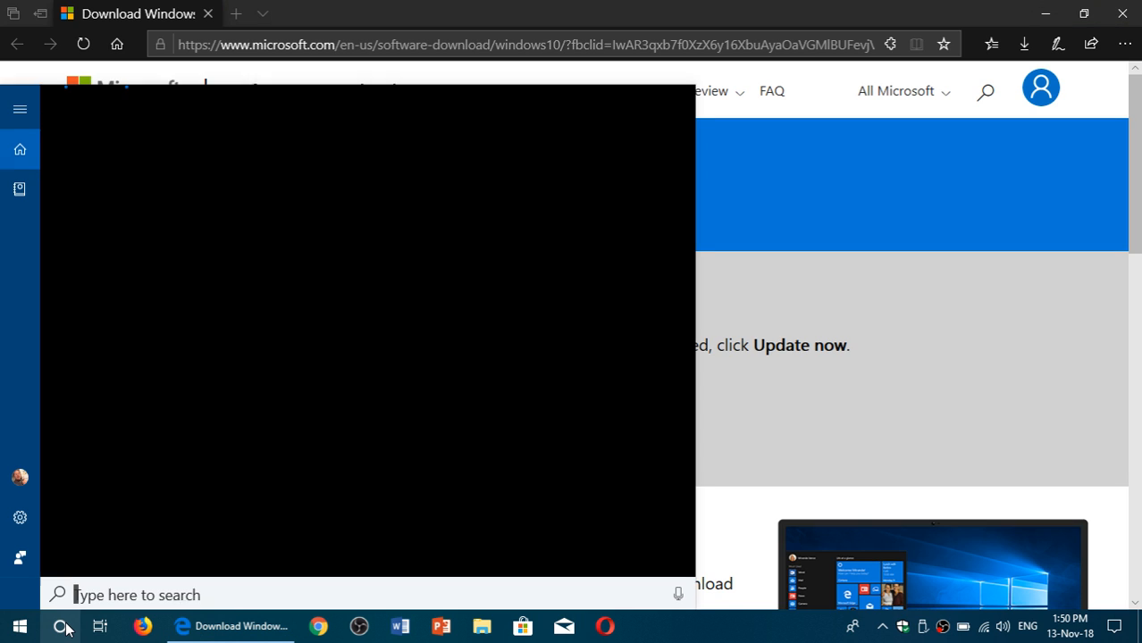
{"action": "type", "text": "winver"}
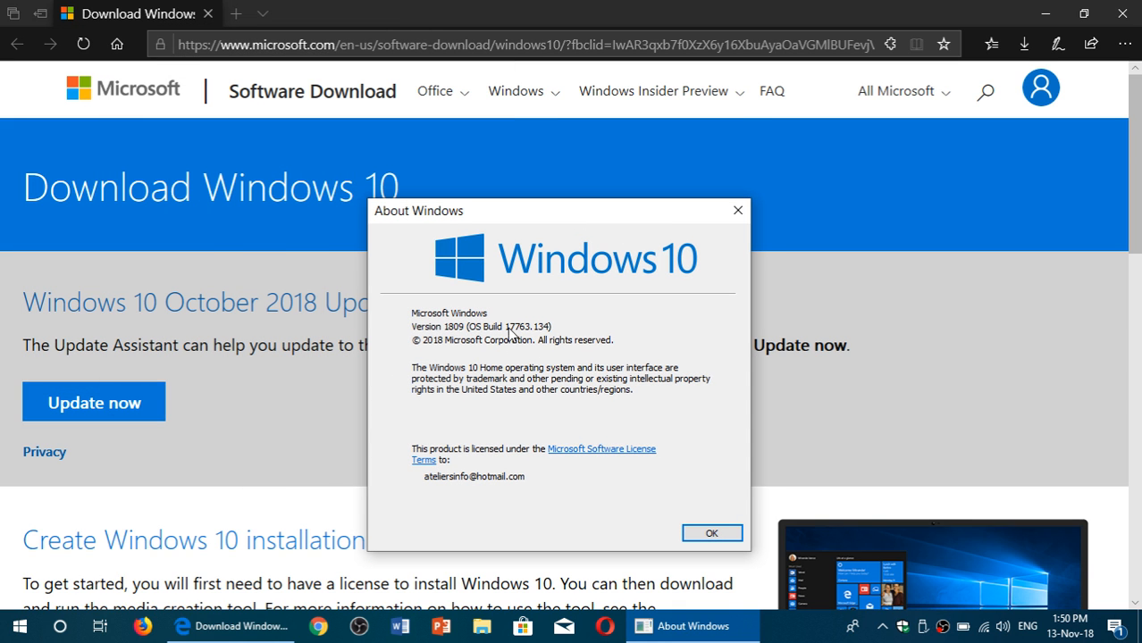
{"action": "mouse_move", "coordinate": [532, 307]}
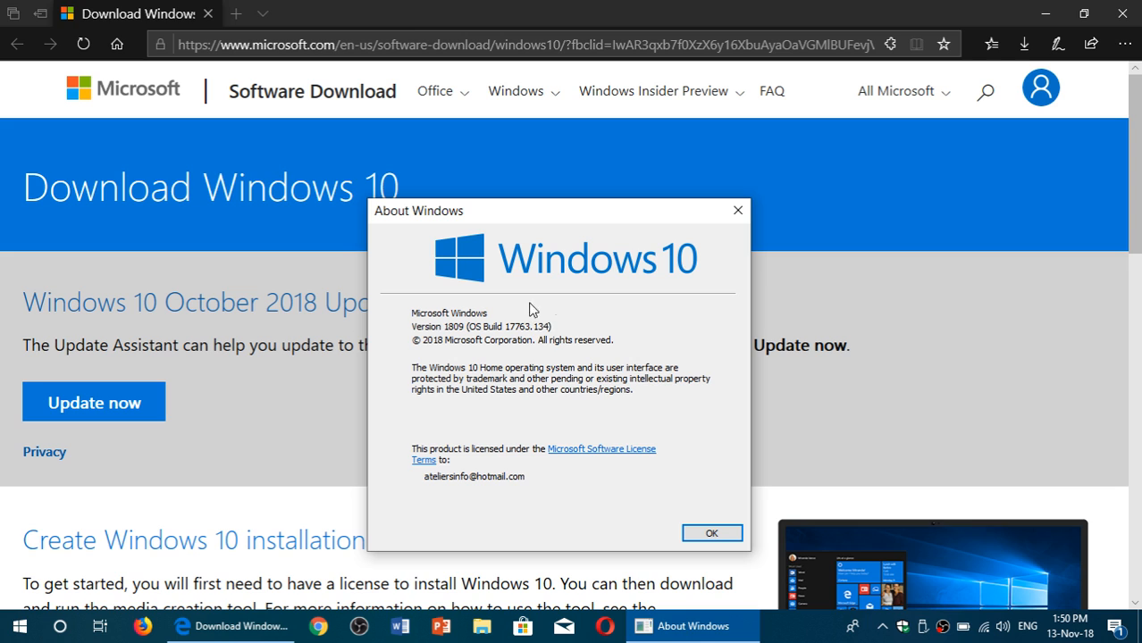
{"action": "mouse_move", "coordinate": [738, 213]}
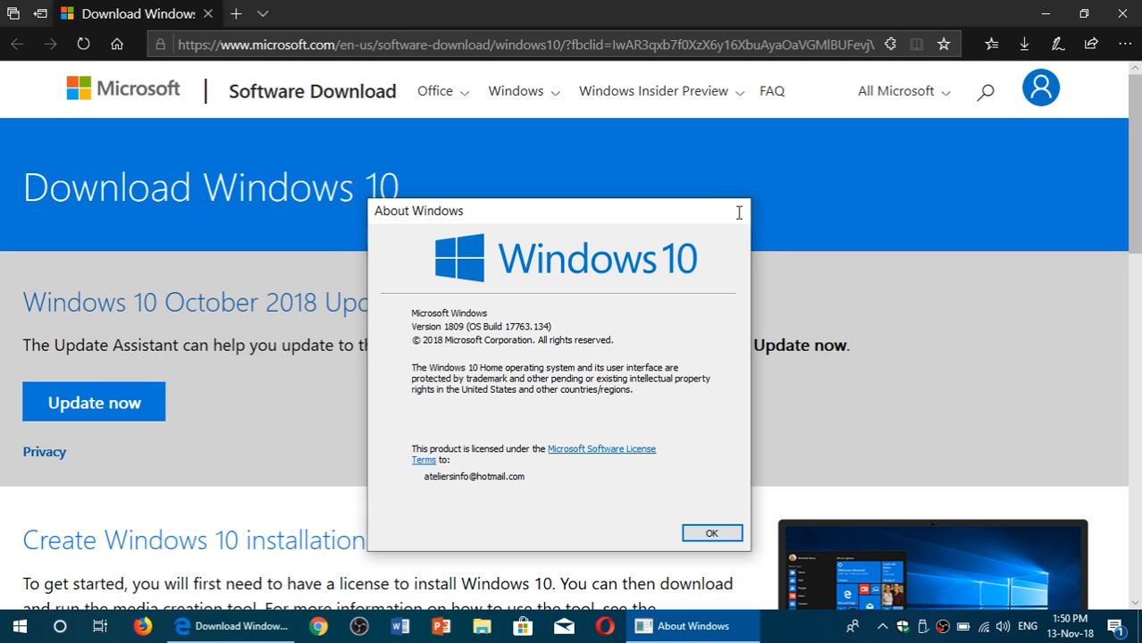
{"action": "left_click", "coordinate": [711, 532]}
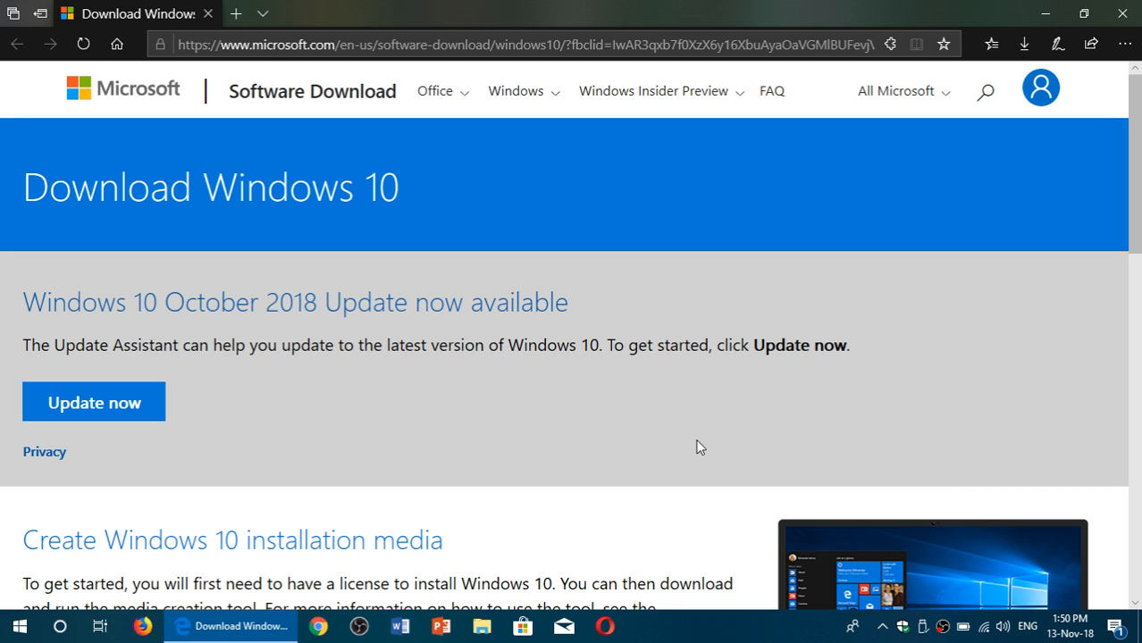